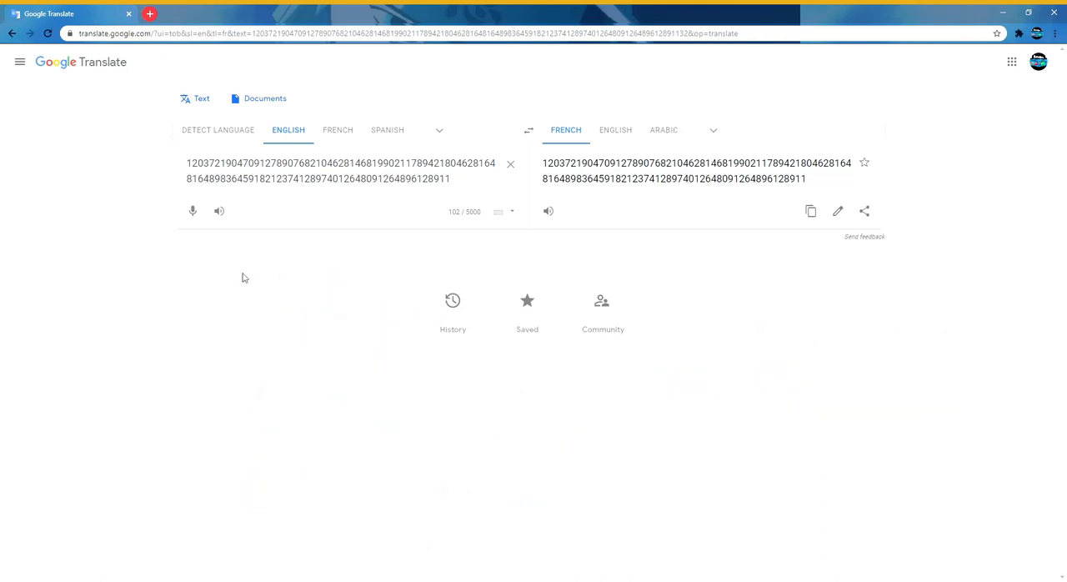
{"action": "mouse_move", "coordinate": [204, 277]}
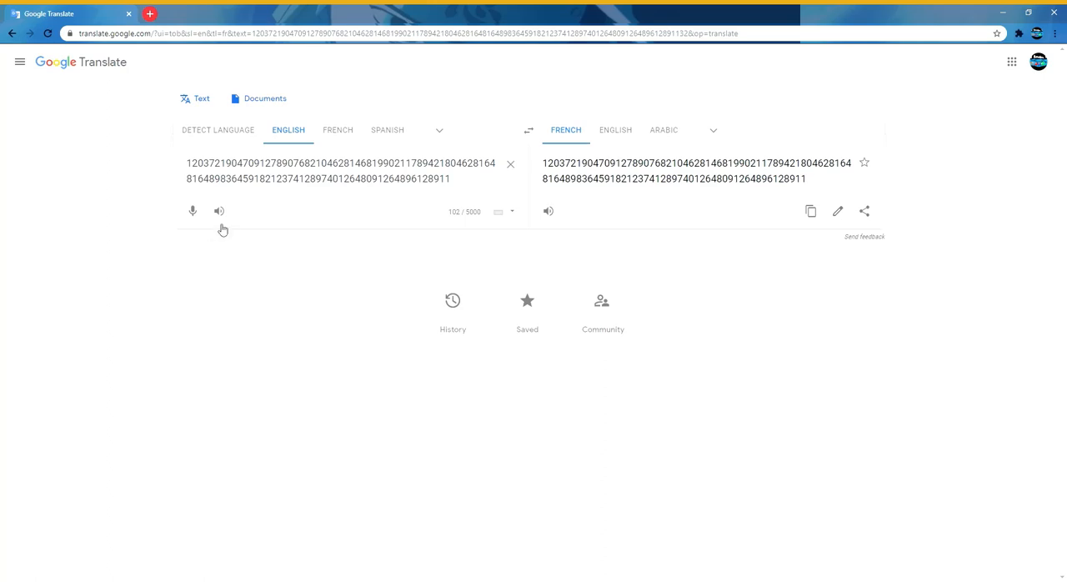
{"action": "left_click", "coordinate": [219, 210]}
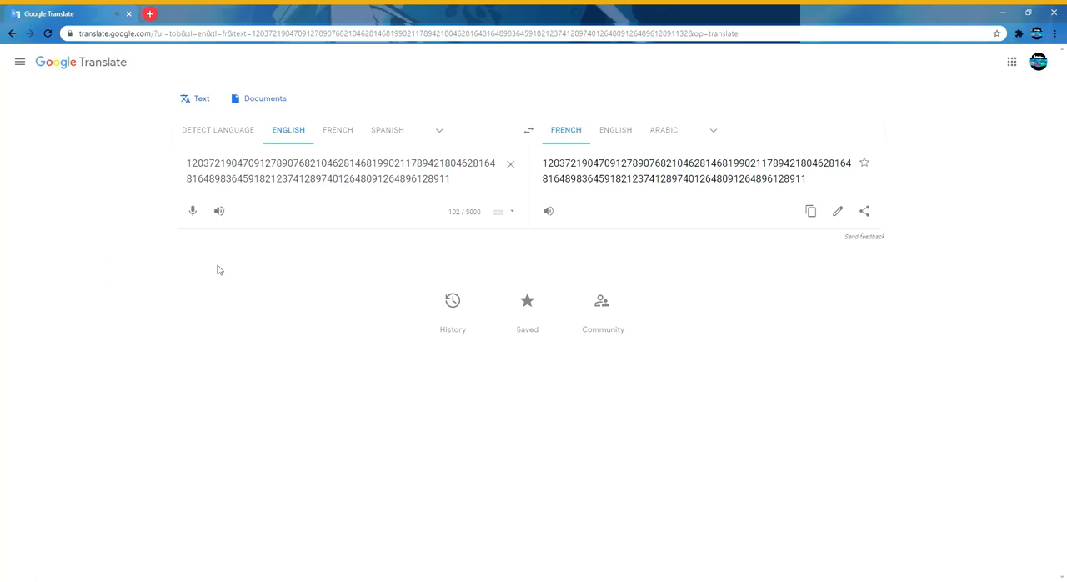
{"action": "mouse_move", "coordinate": [696, 383]}
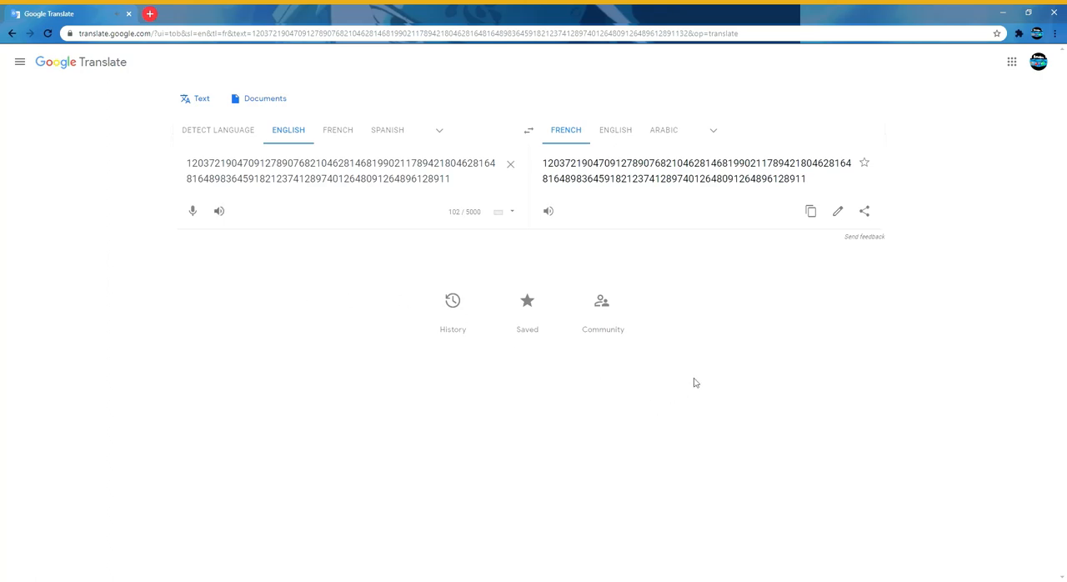